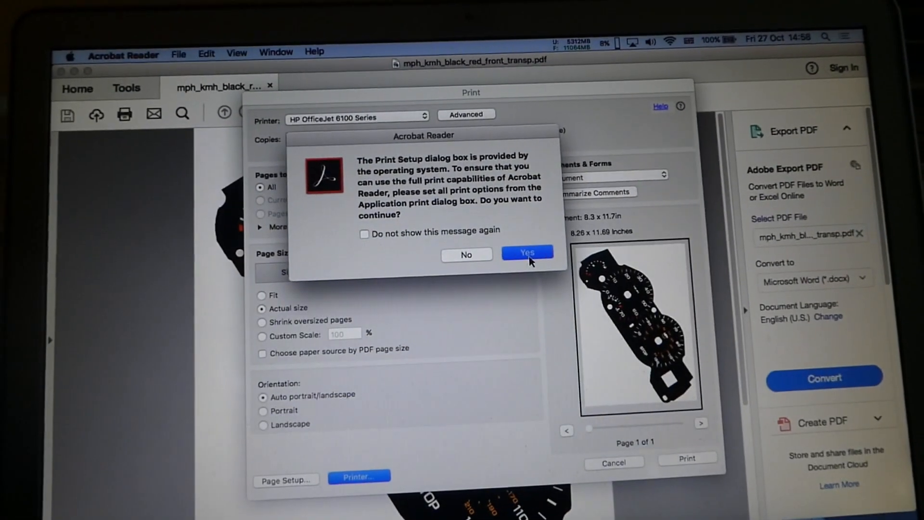
Accept Acrobat's Print Setup notice to reach the HP OfficeJet 6100 system print options
{"action": "left_click", "coordinate": [526, 252]}
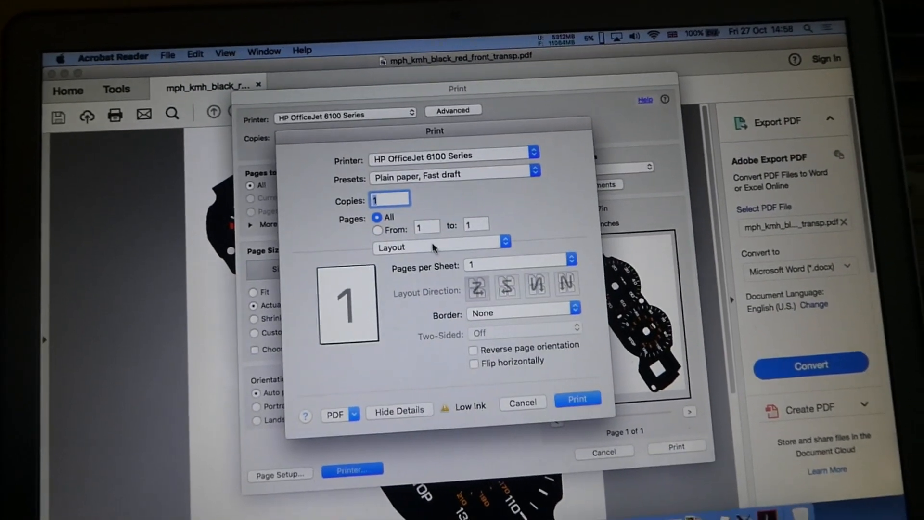
In the Paper Type/Quality panel, set paper type Automatic and quality Best
{"action": "left_click", "coordinate": [441, 247]}
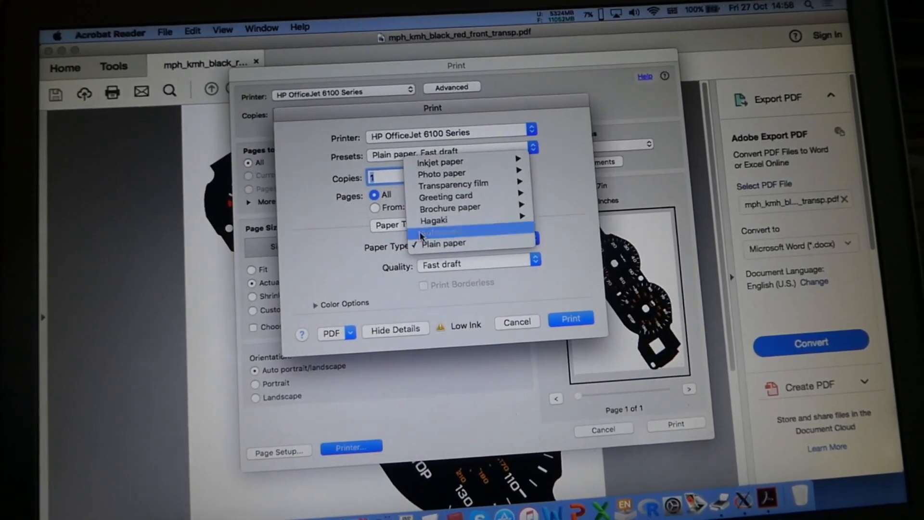
{"action": "left_click", "coordinate": [444, 231]}
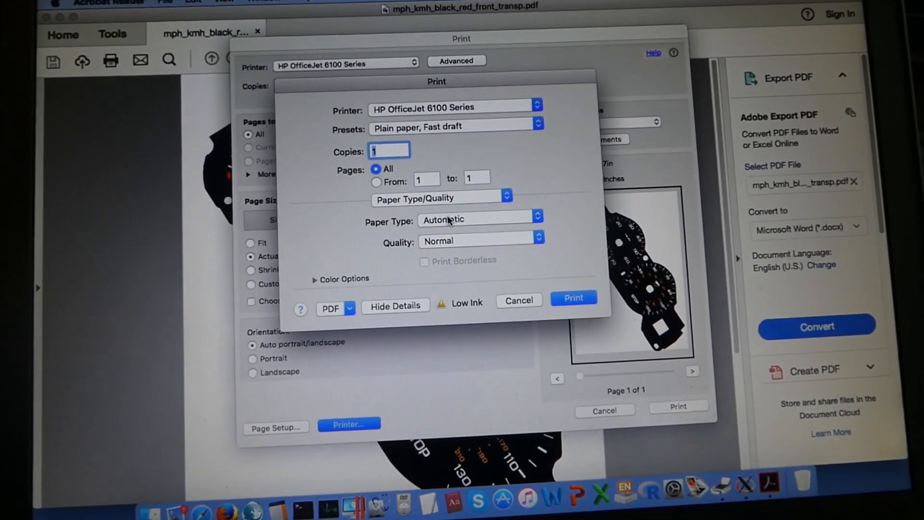
{"action": "left_click", "coordinate": [479, 241]}
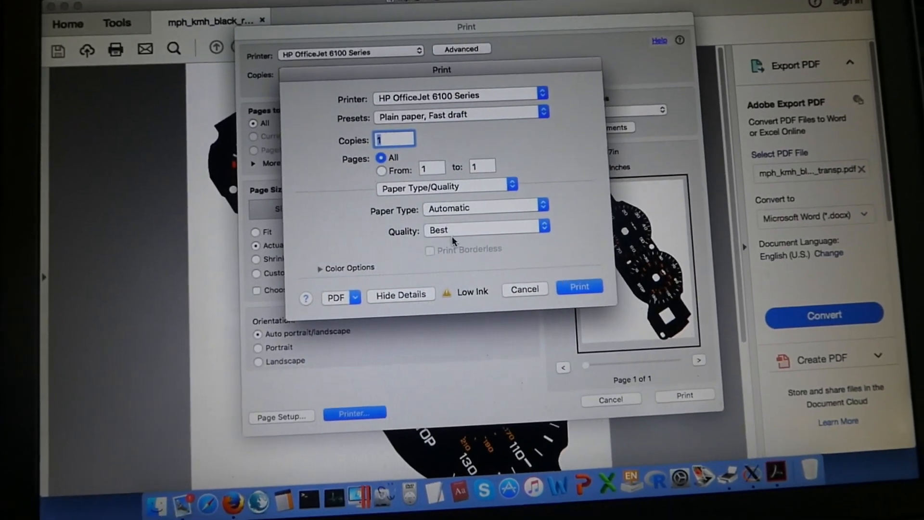
{"action": "left_click", "coordinate": [320, 268]}
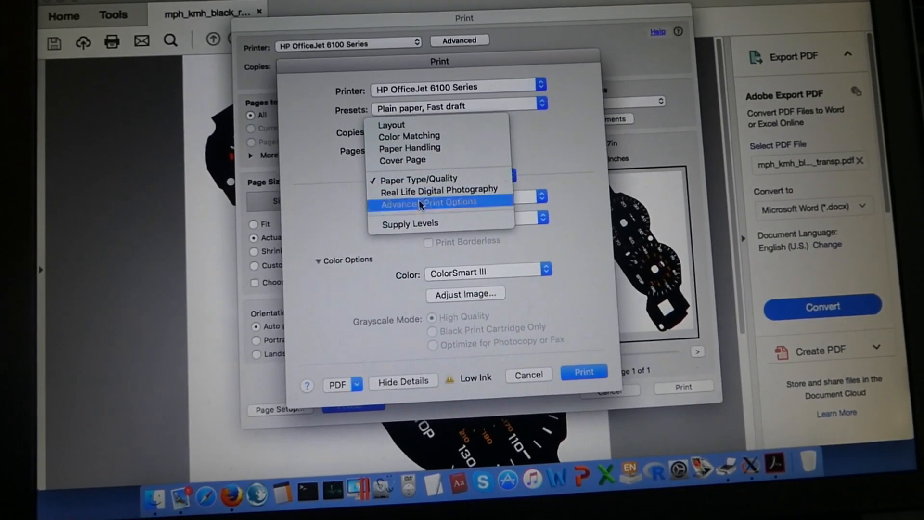
In Advanced Print Options, move the Ink Volume slider to its middle setting
{"action": "left_click", "coordinate": [428, 201]}
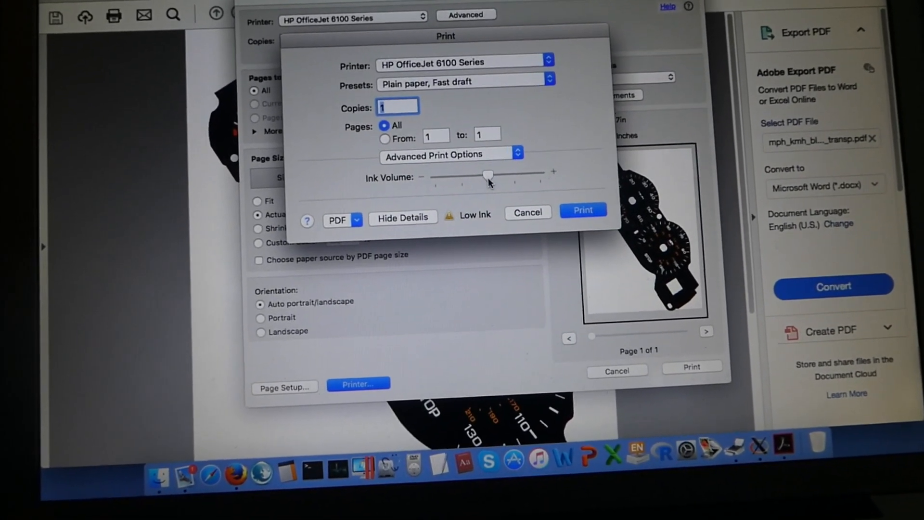
{"action": "left_click", "coordinate": [451, 154]}
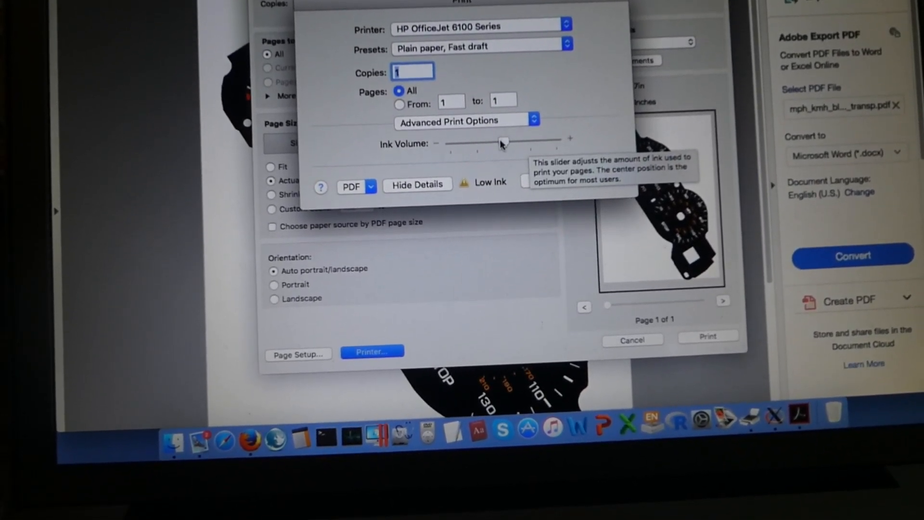
{"action": "left_click", "coordinate": [465, 121]}
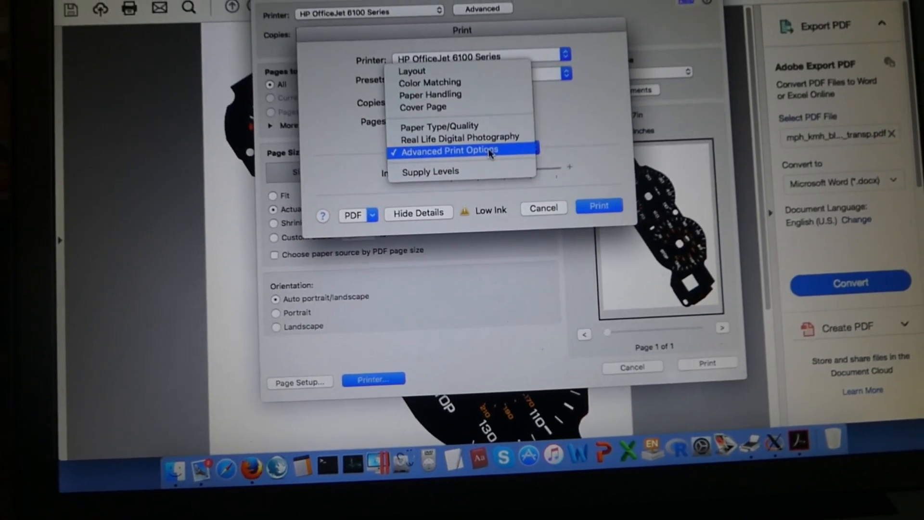